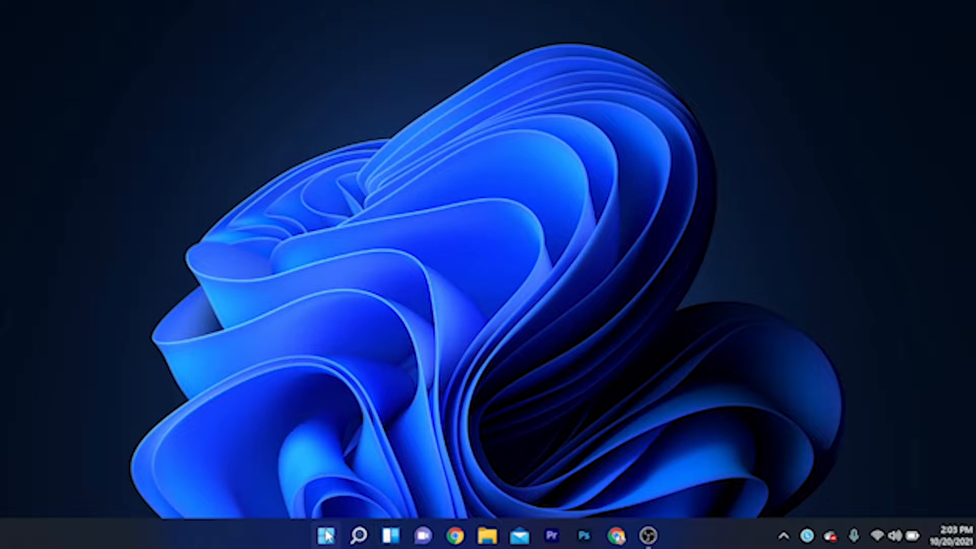
Launch Settings from Start and choose External Mic as the input device on the Sound page.
click(327, 535)
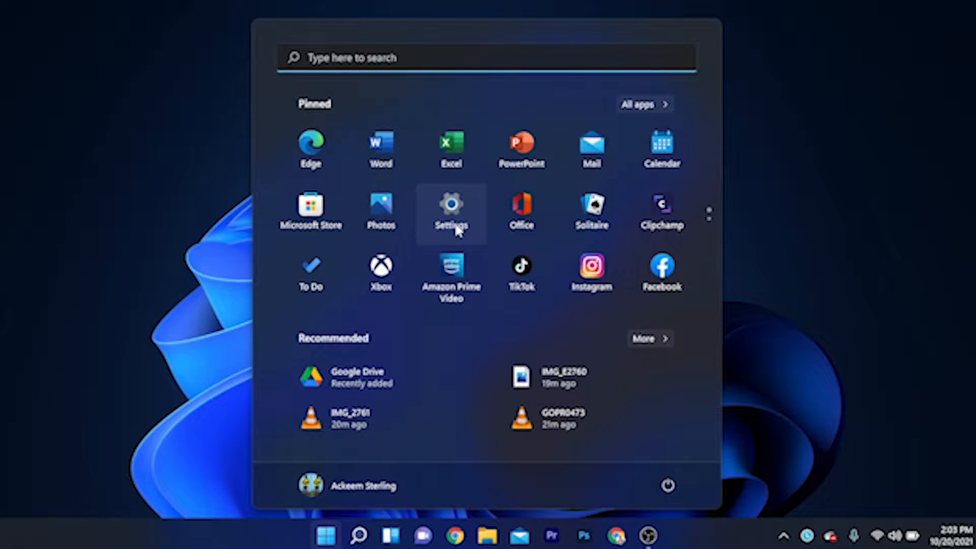
click(451, 206)
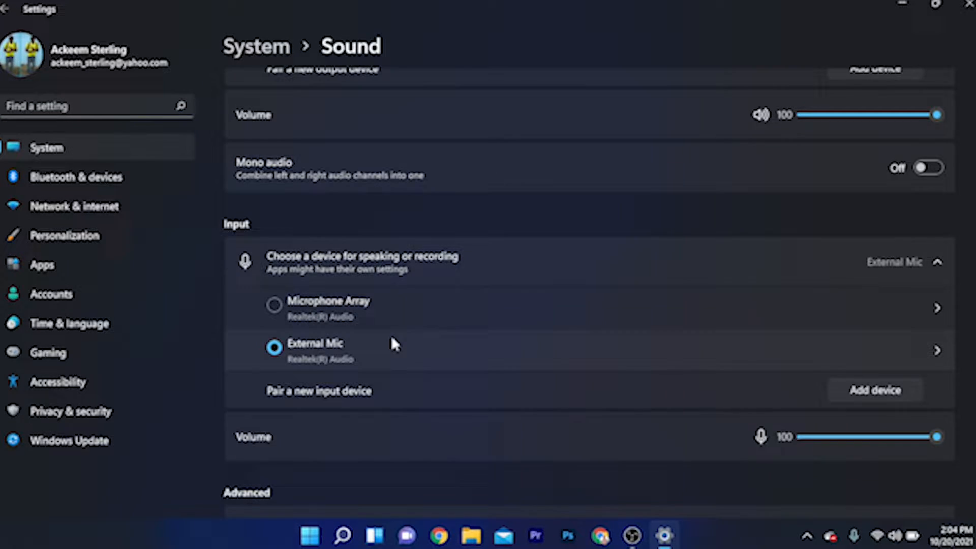
mouse_move(358, 361)
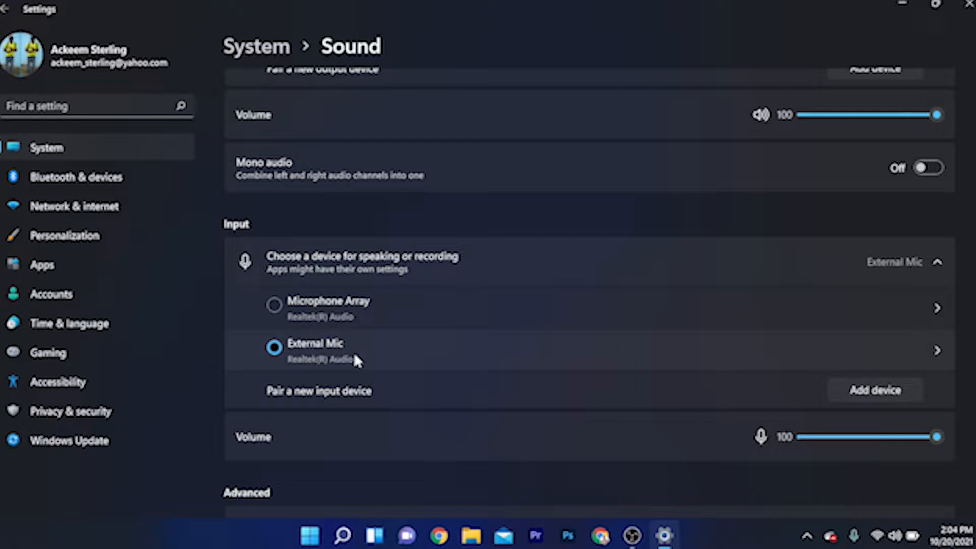
mouse_move(385, 353)
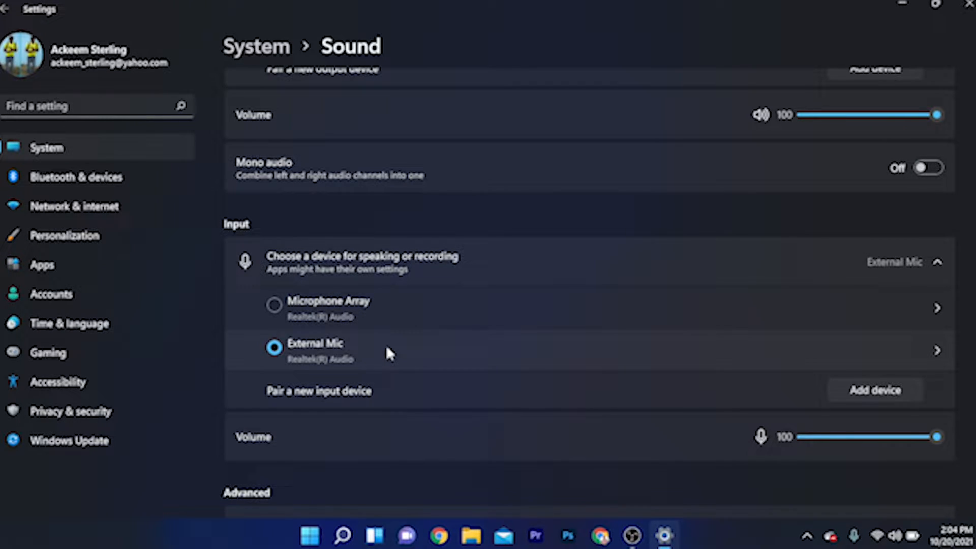
mouse_move(340, 378)
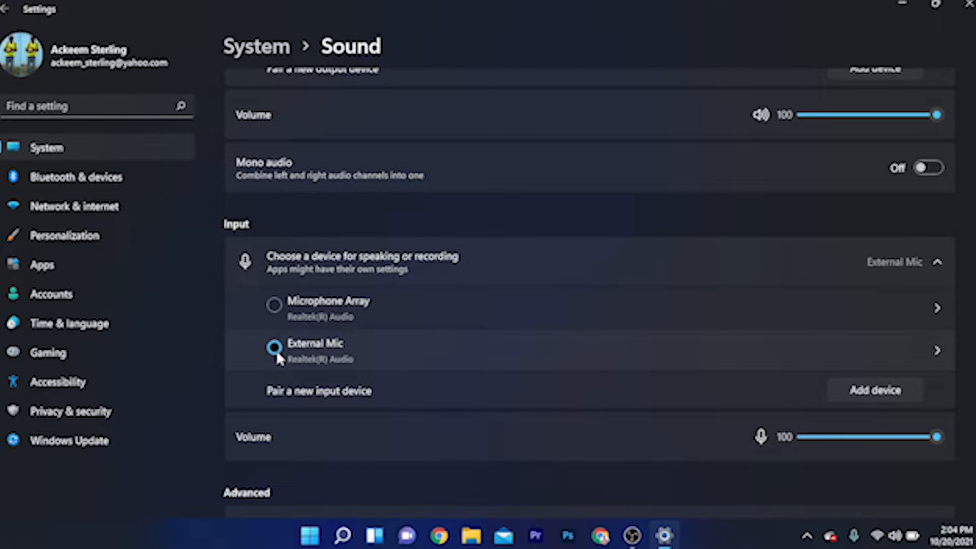
click(274, 347)
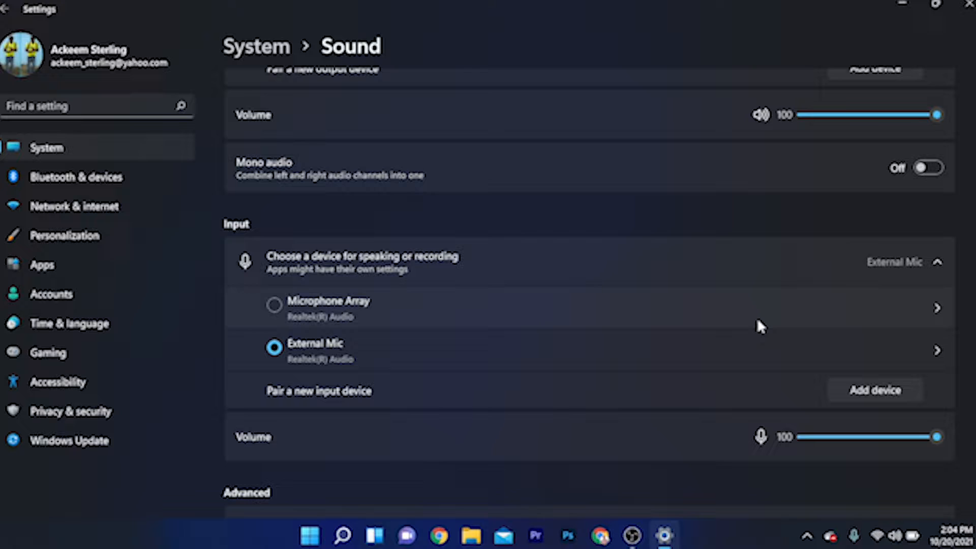
mouse_move(938, 354)
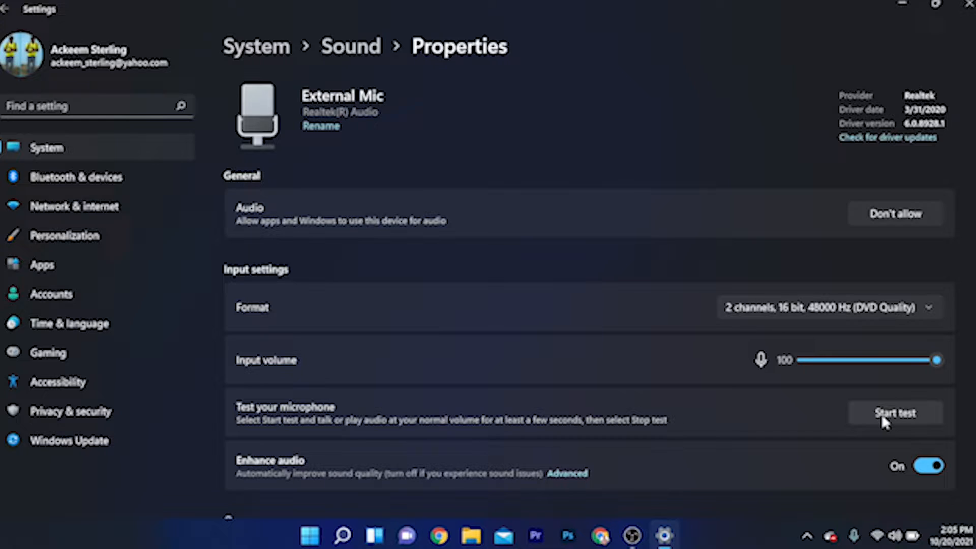
View External Mic's properties, then move on to the Windows Update page.
click(894, 412)
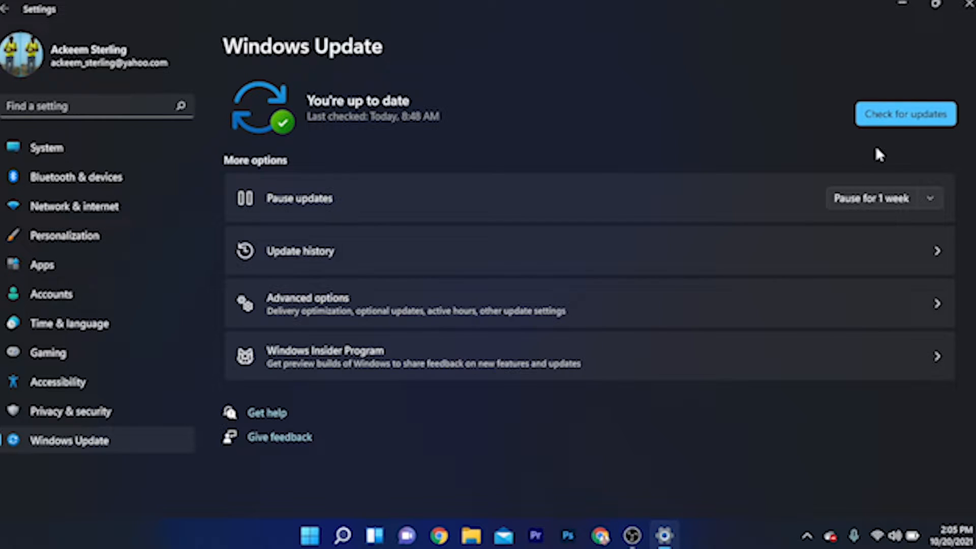
Start a fresh check for updates on the Windows Update page.
click(905, 114)
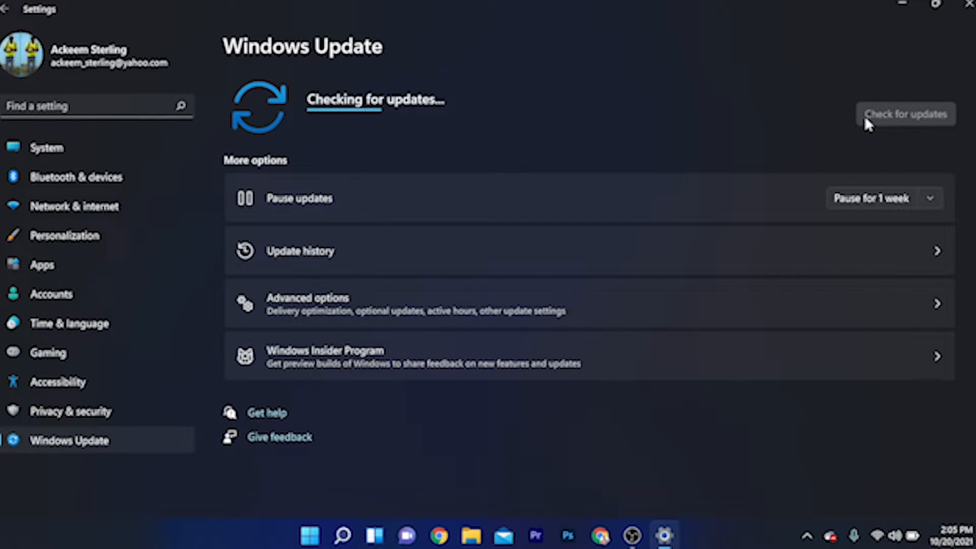
click(904, 114)
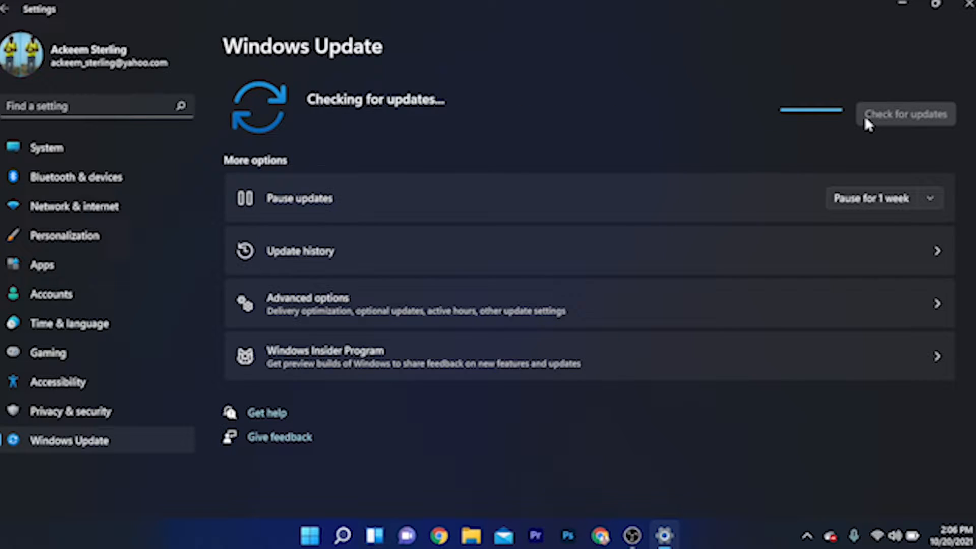
mouse_move(748, 230)
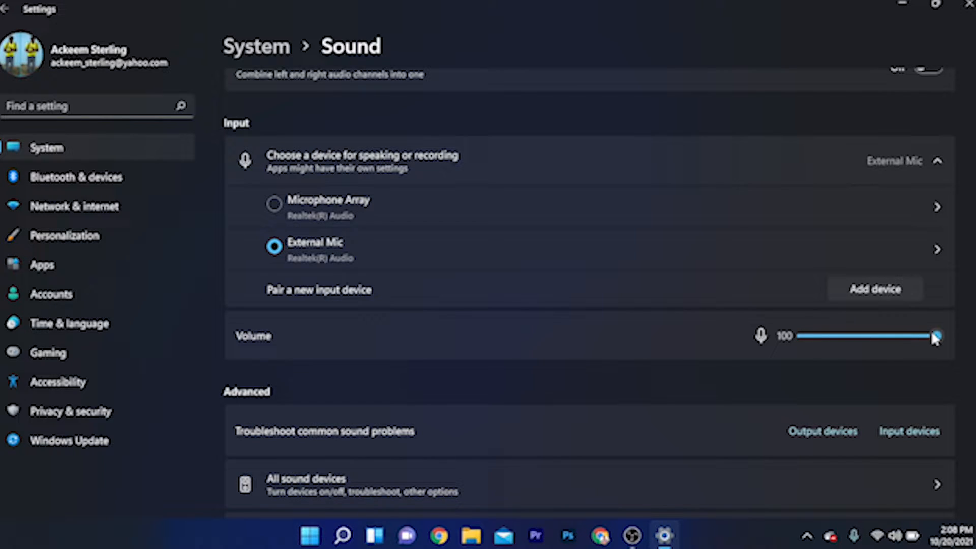
Scroll down the Sound page and open More sound settings.
scroll(down, 3)
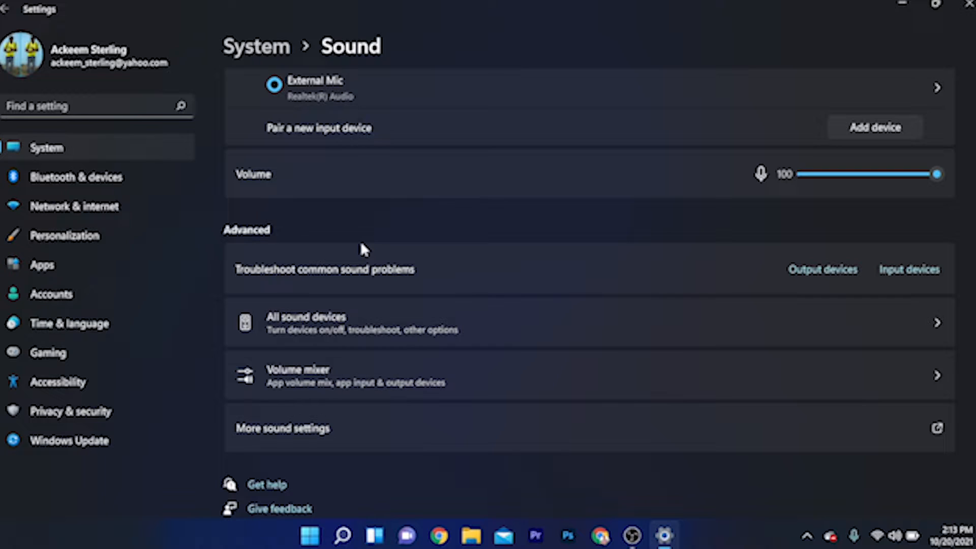
mouse_move(335, 357)
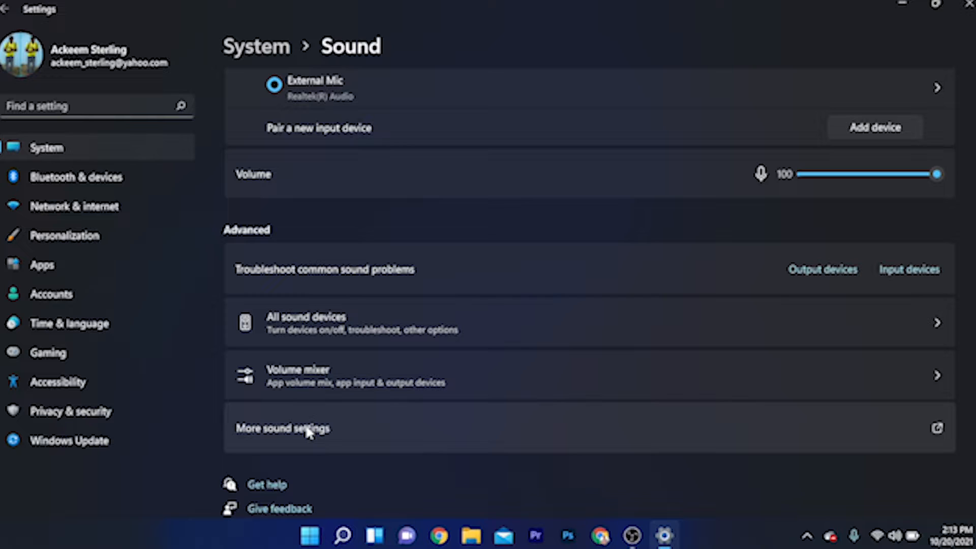
click(282, 427)
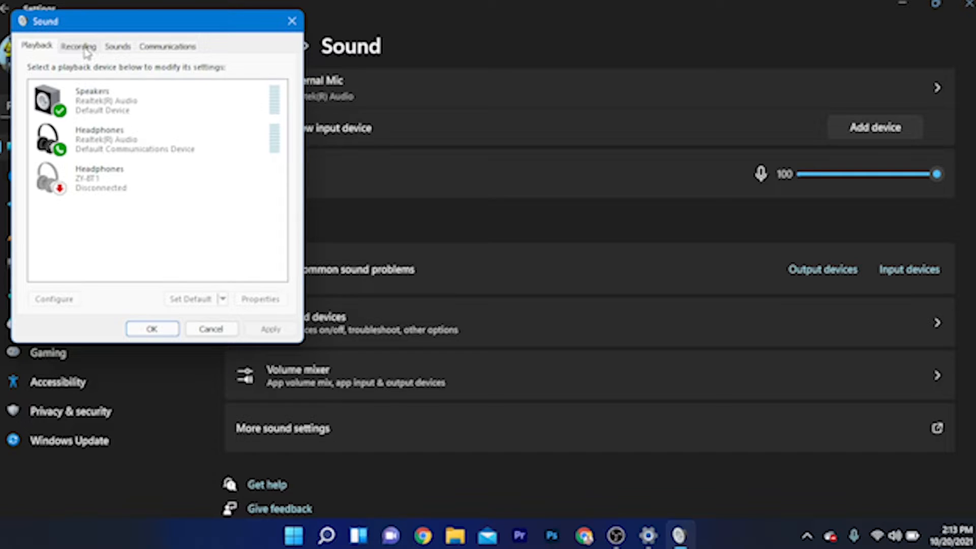
Show the Recording devices list and select External Mic, the default device.
click(79, 45)
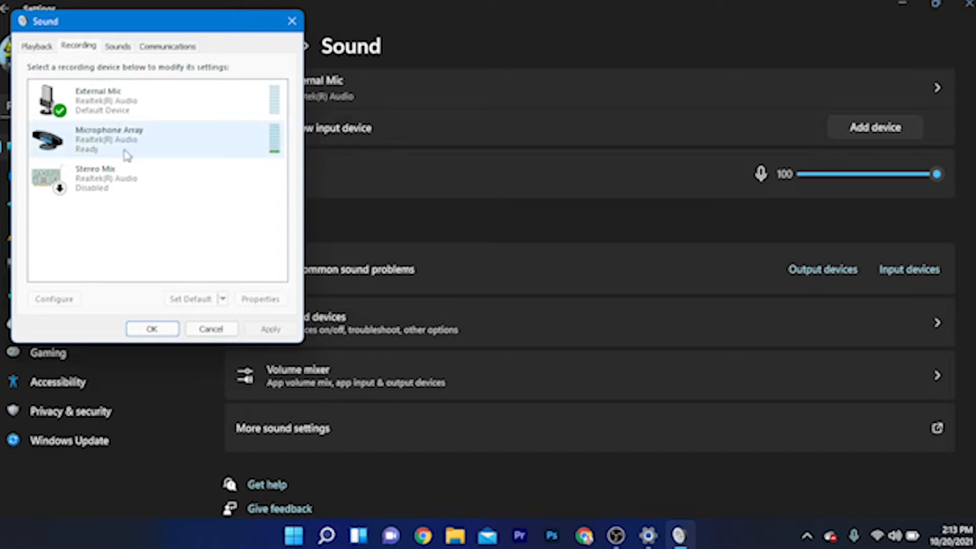
click(155, 99)
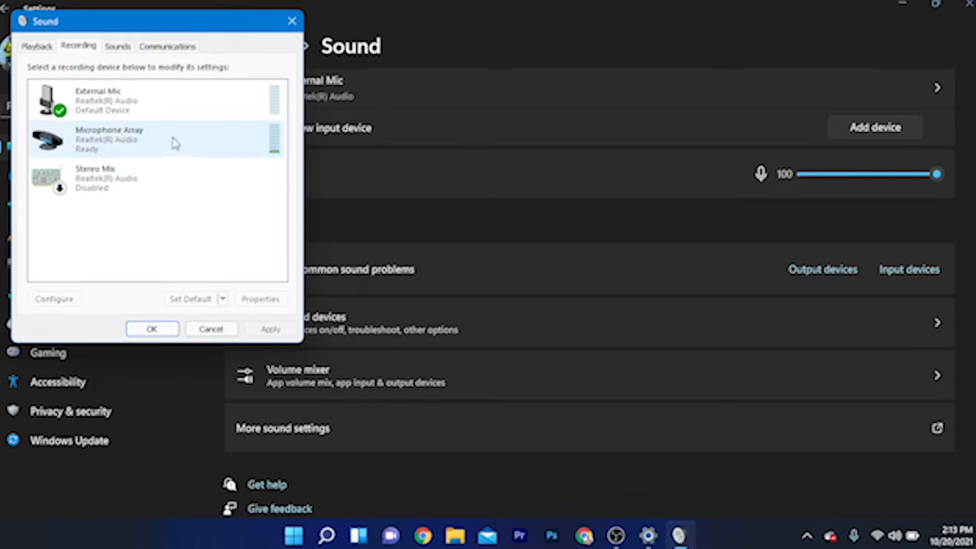
mouse_move(186, 144)
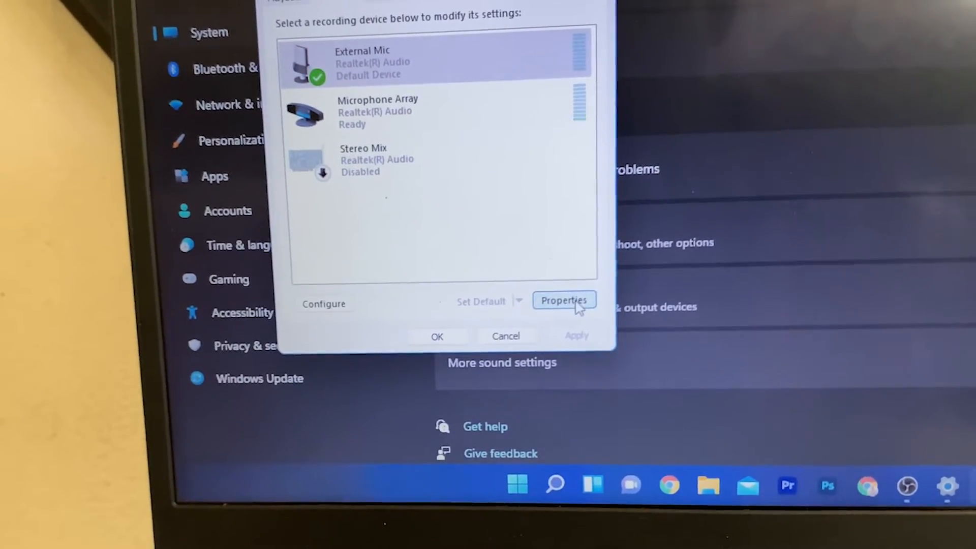
Set External Mic's level to 100, unmute it, and close both sound dialogs.
click(563, 300)
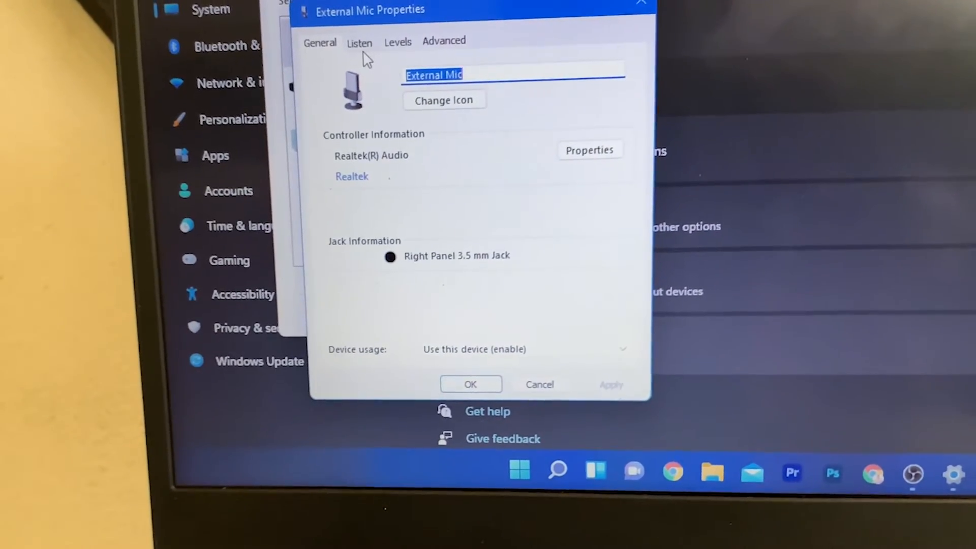
click(359, 42)
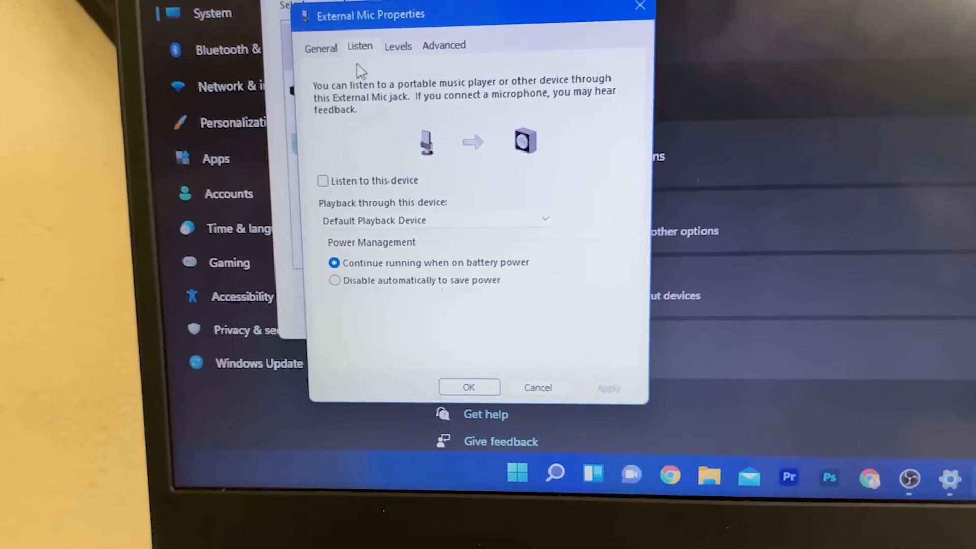
click(397, 46)
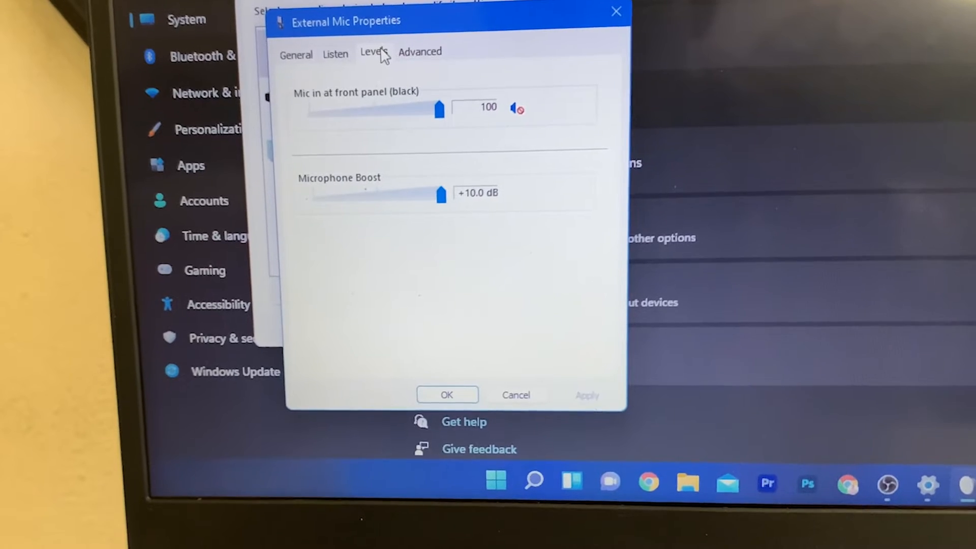
drag(440, 108, 416, 109)
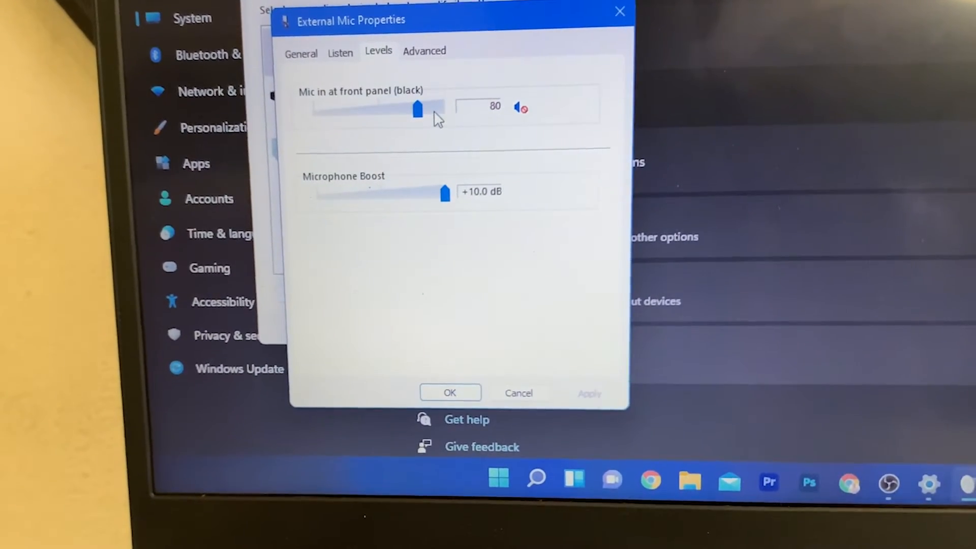
drag(418, 109, 441, 100)
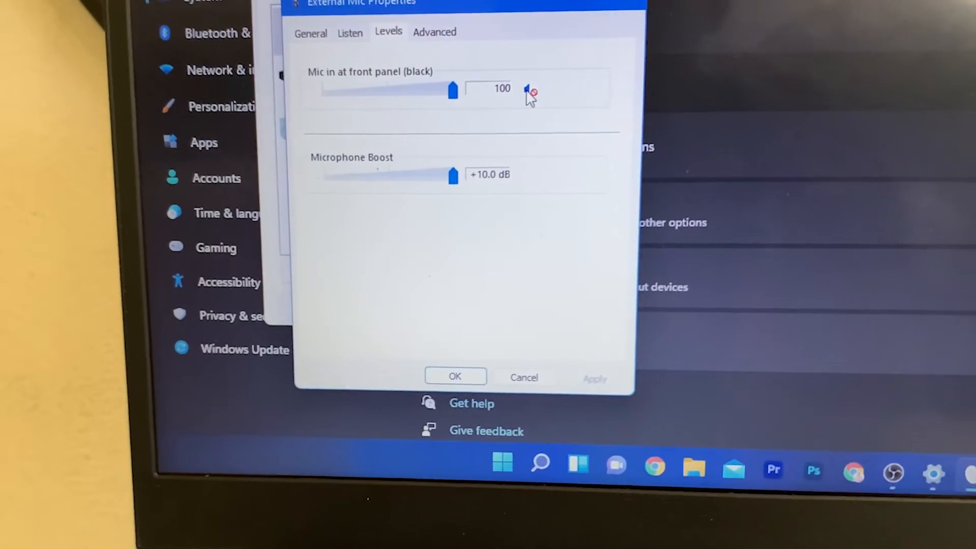
click(530, 91)
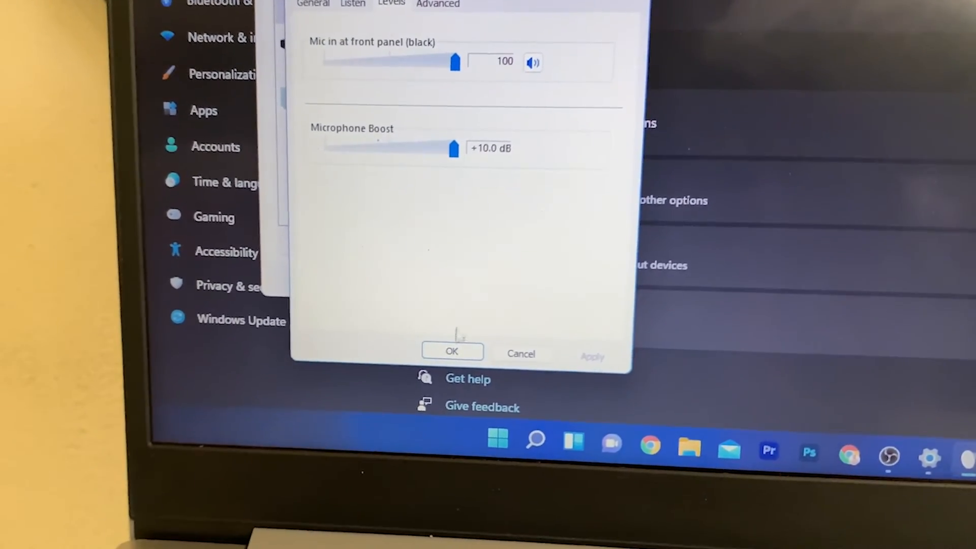
click(452, 351)
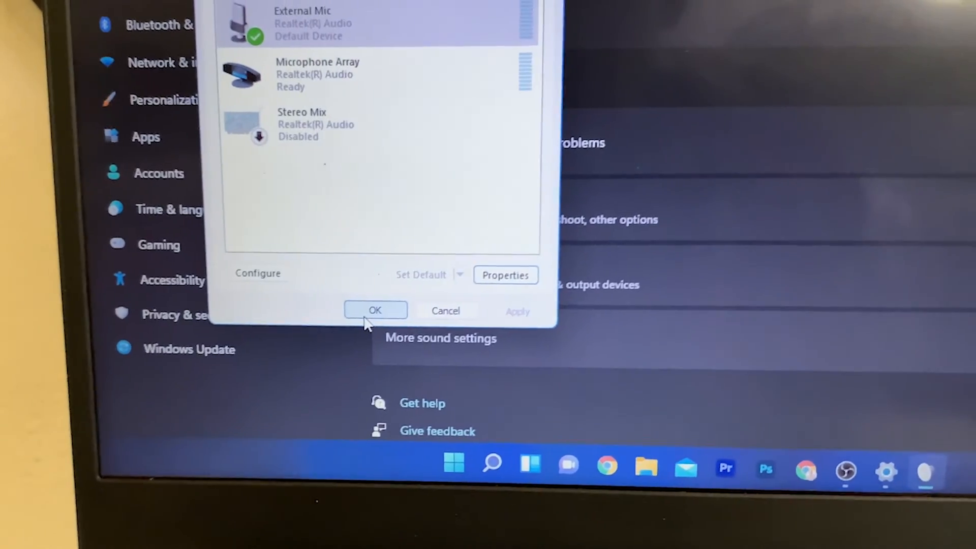
click(375, 311)
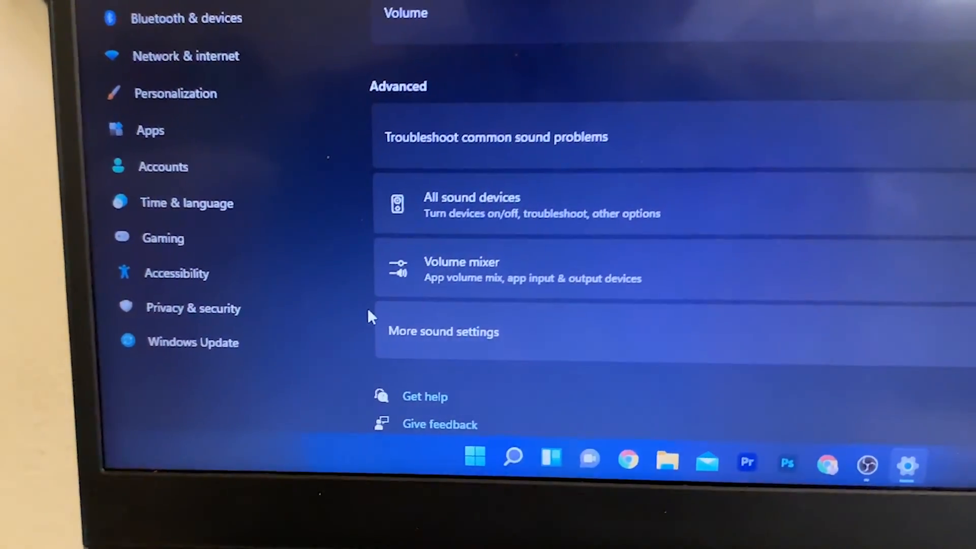